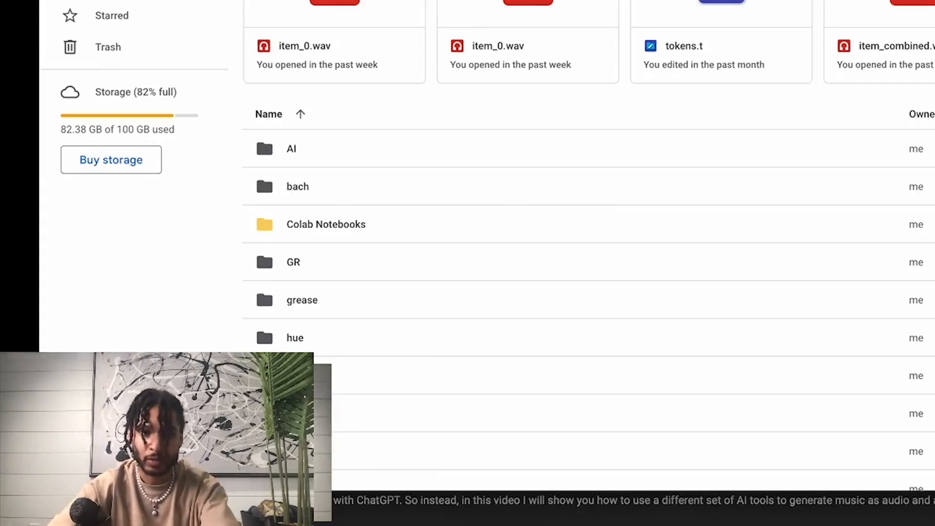
Step: Create a new Google Drive folder named ai
{"action": "type", "text": "ai"}
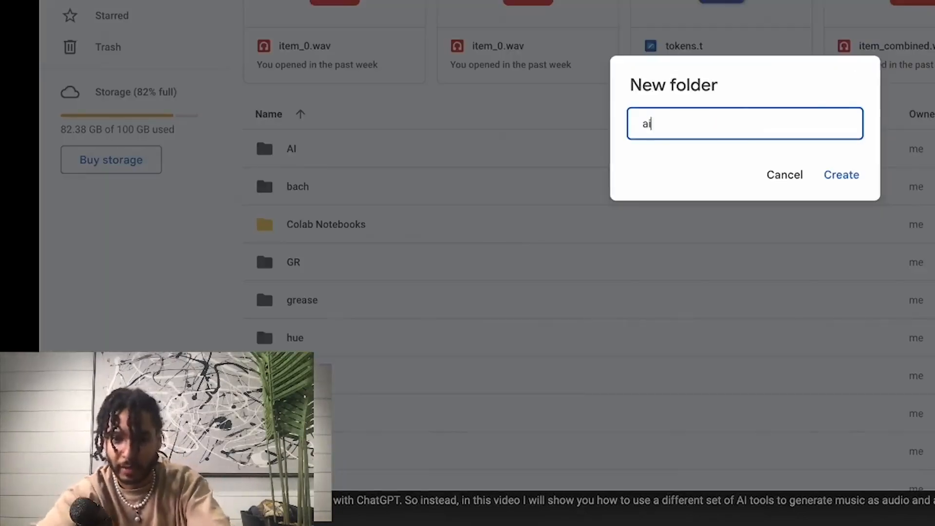
{"action": "left_click", "coordinate": [784, 174]}
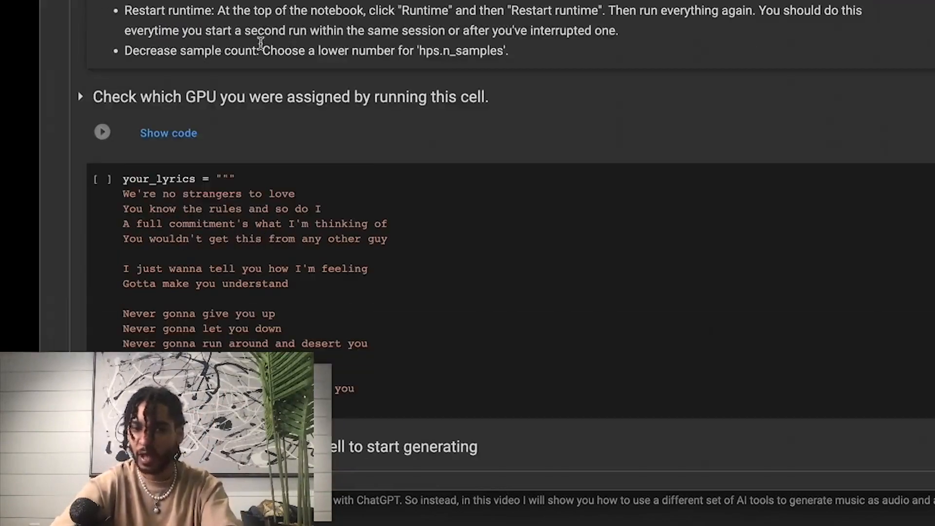
Step: Run the GPU check cell, accept the high RAM notice, and clear the sample lyrics from the lyrics cell
{"action": "left_click", "coordinate": [101, 131]}
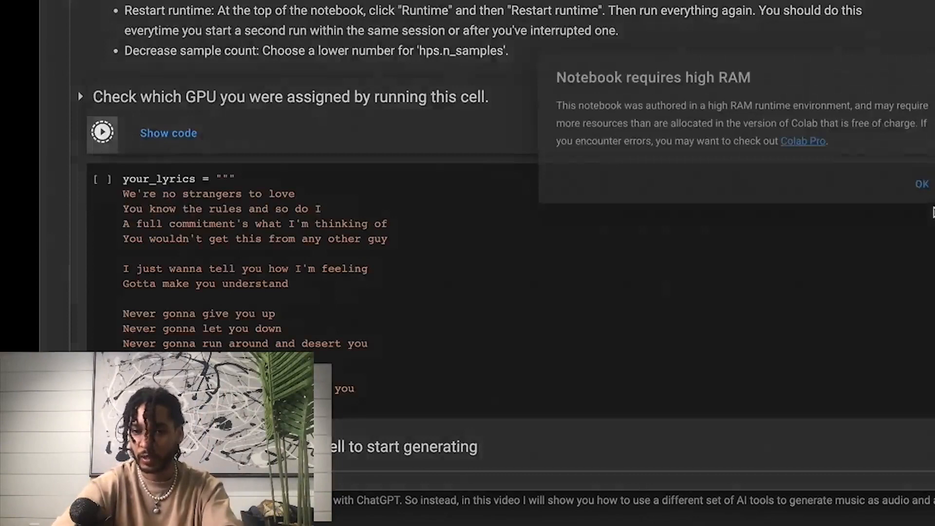
{"action": "left_click", "coordinate": [922, 184]}
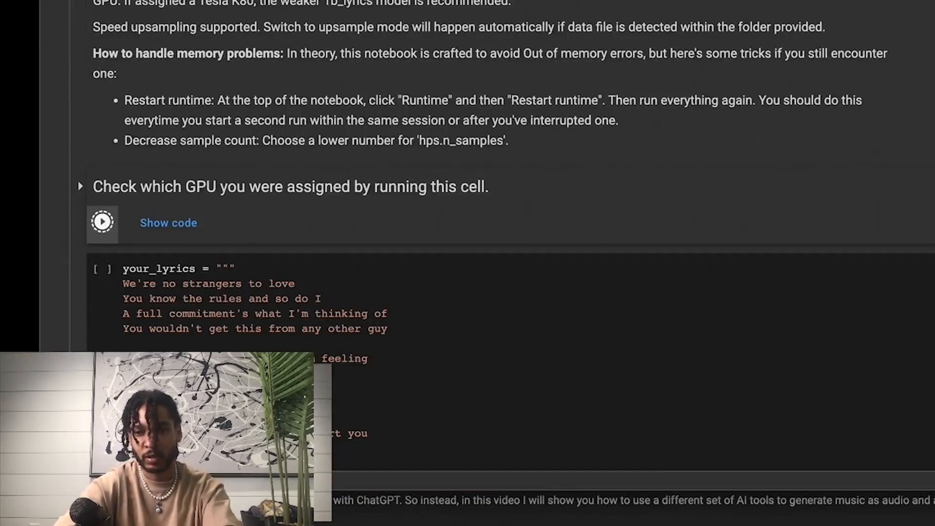
{"action": "scroll", "scroll_direction": "down", "scroll_amount": 3}
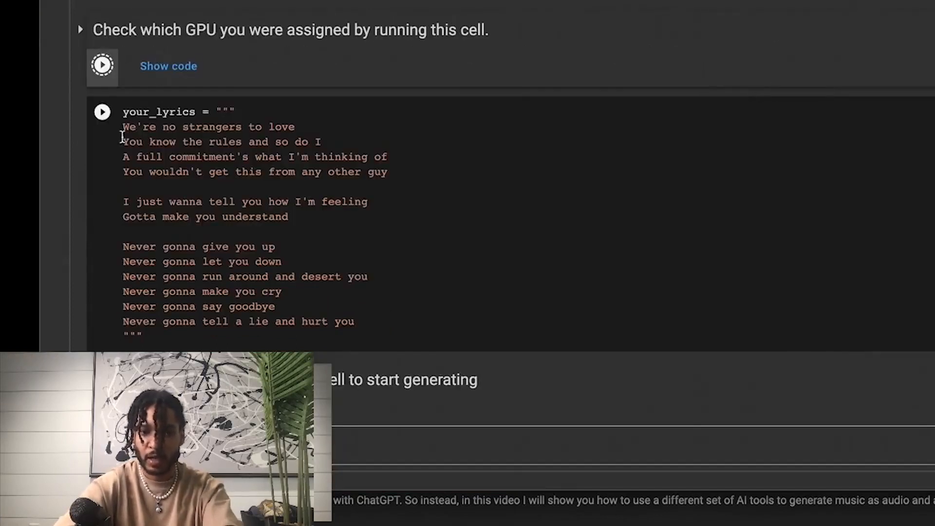
{"action": "left_click_drag", "start_coordinate": [122, 127], "coordinate": [283, 261]}
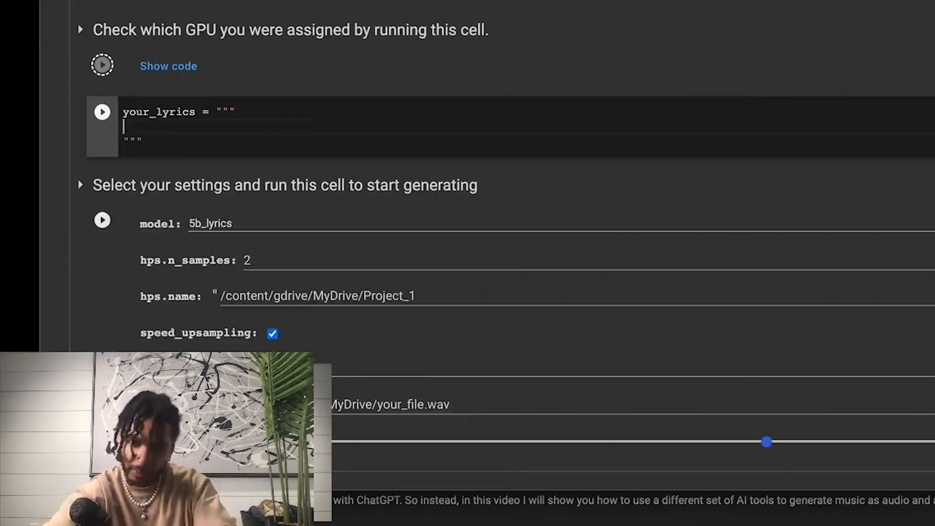
{"action": "scroll", "scroll_direction": "down", "scroll_amount": 3}
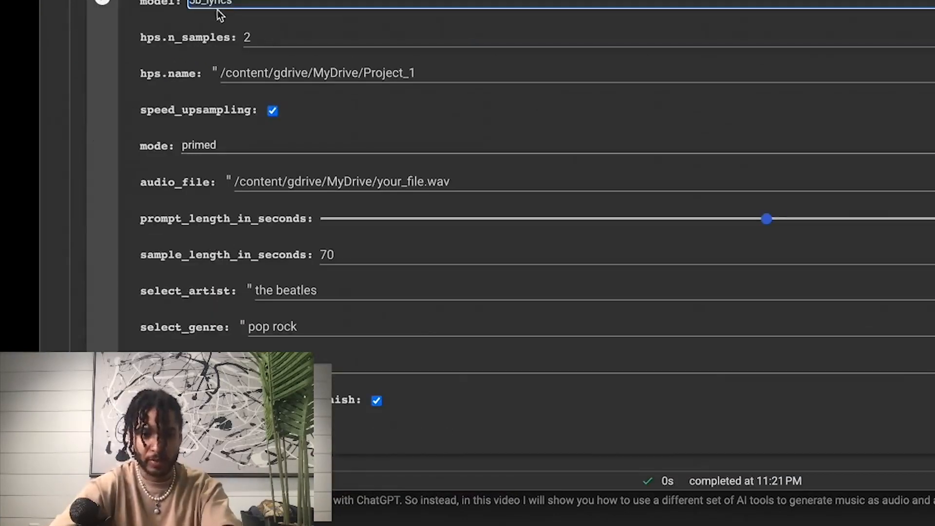
Step: Paste the ChatGPT-written rap verses into the your_lyrics cell between the triple quotes
{"action": "left_click", "coordinate": [208, 3]}
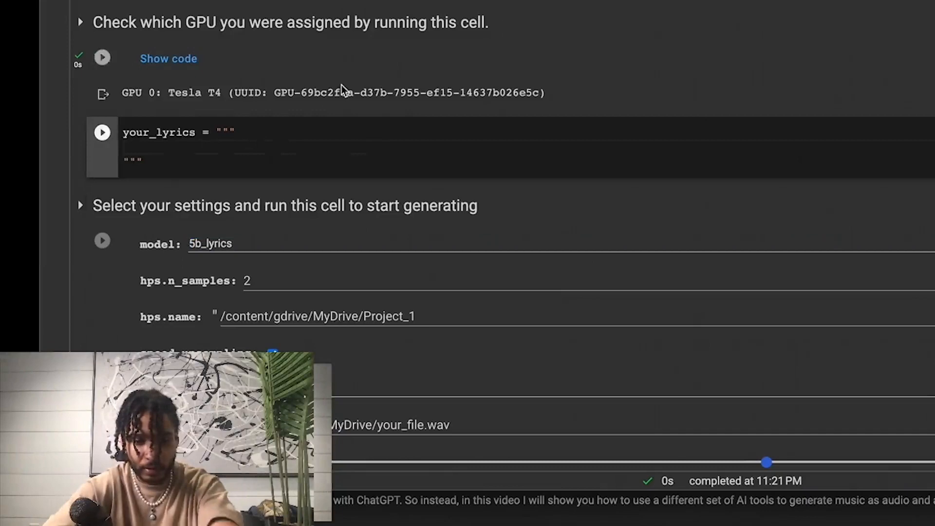
{"action": "scroll", "scroll_direction": "down", "scroll_amount": 3}
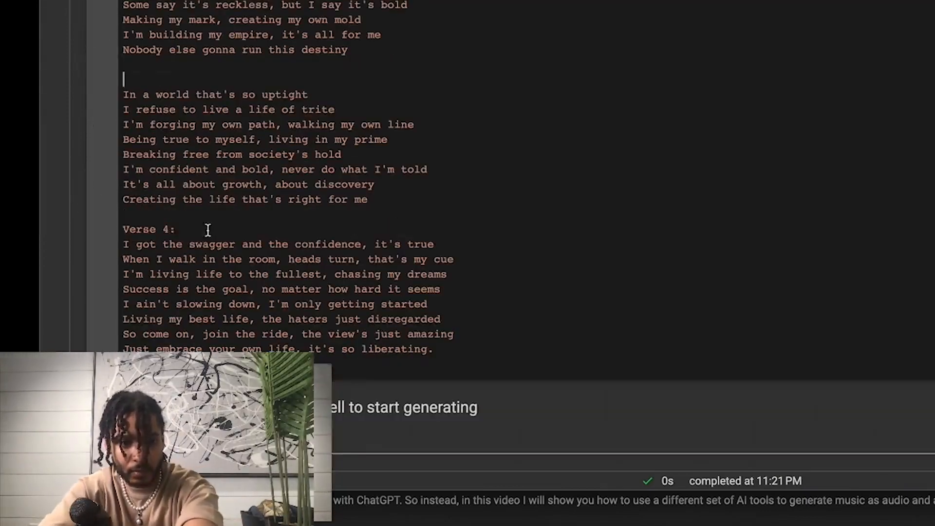
{"action": "scroll", "scroll_direction": "down", "scroll_amount": 3}
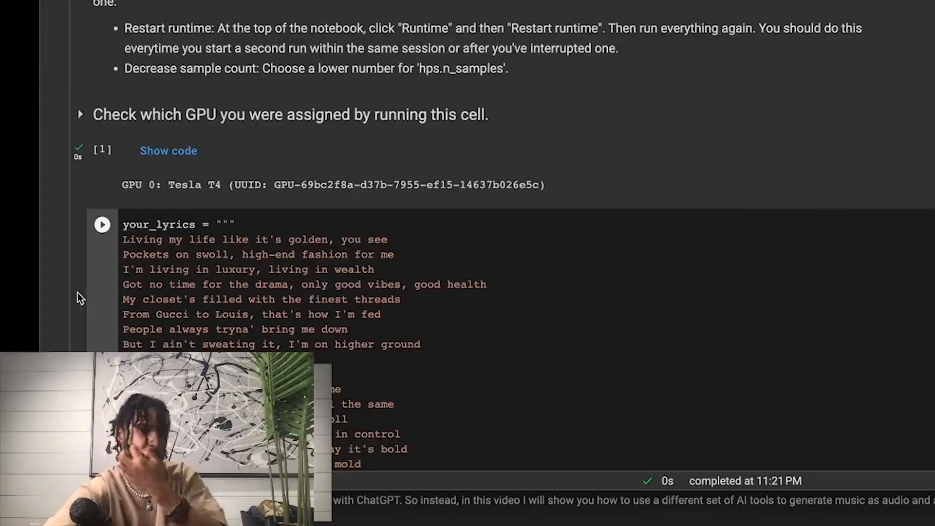
{"action": "scroll", "scroll_direction": "down", "scroll_amount": 3}
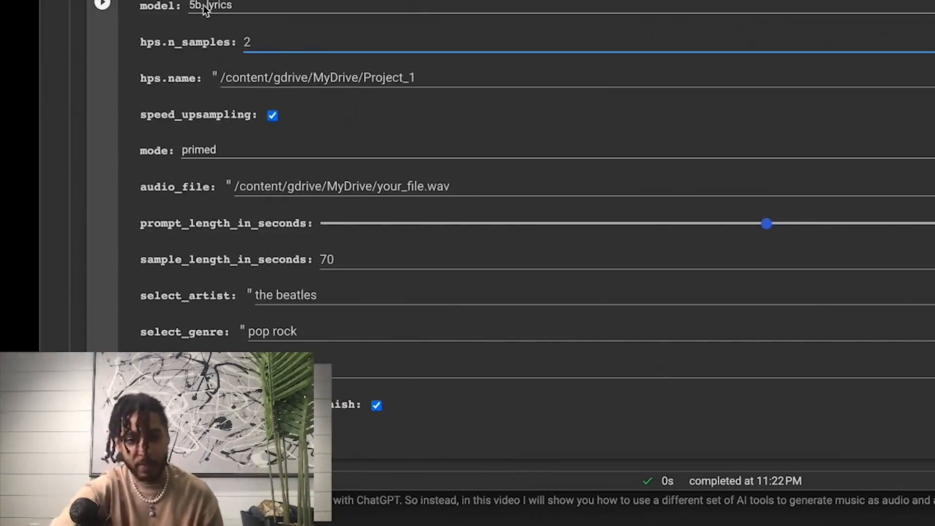
Step: Rename the output folder from Project_1 to ai_music and set the audio prompt file to 7c.wav
{"action": "scroll", "scroll_direction": "down", "scroll_amount": 3}
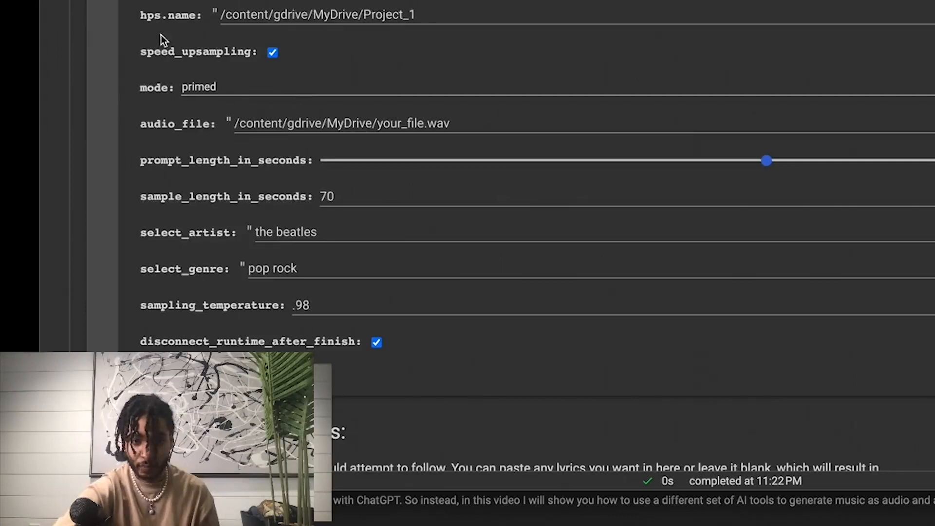
{"action": "double_click", "coordinate": [389, 15]}
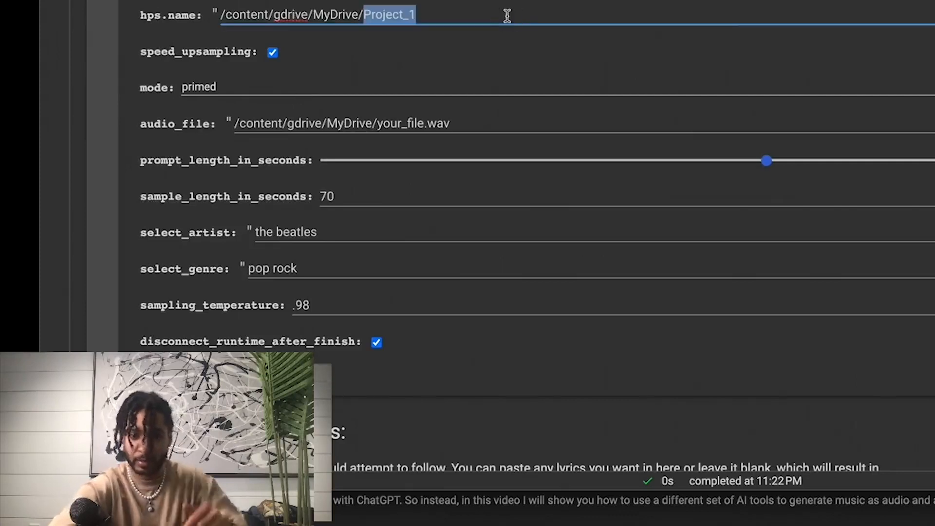
{"action": "type", "text": "ai"}
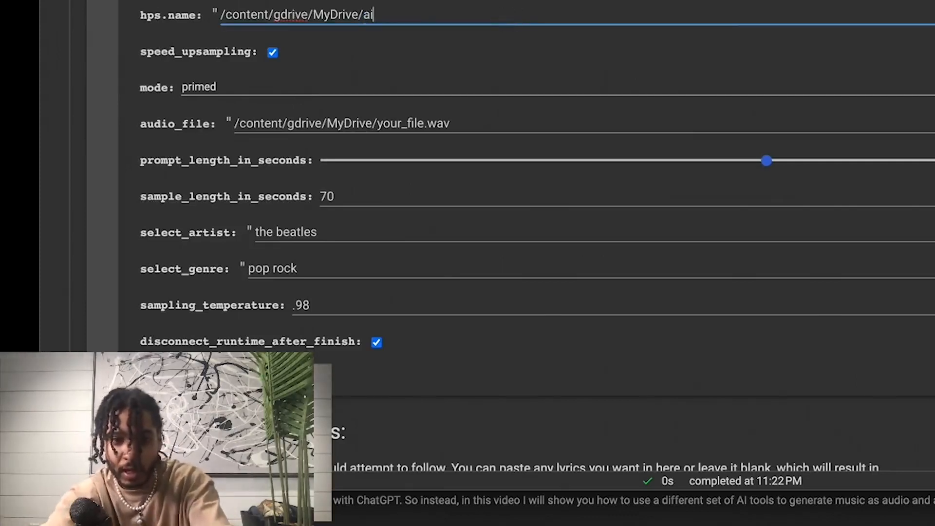
{"action": "type", "text": "_m"}
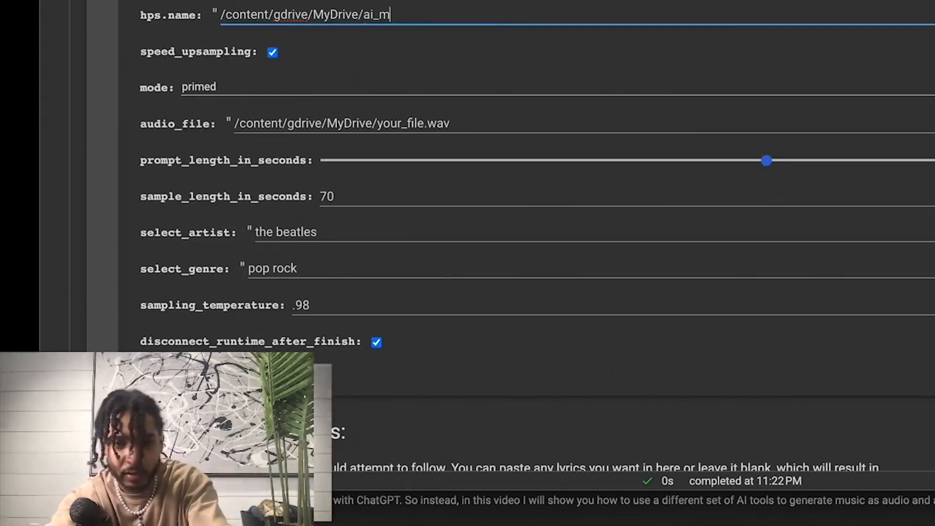
{"action": "double_click", "coordinate": [399, 124]}
{"action": "type", "text": "7c"}
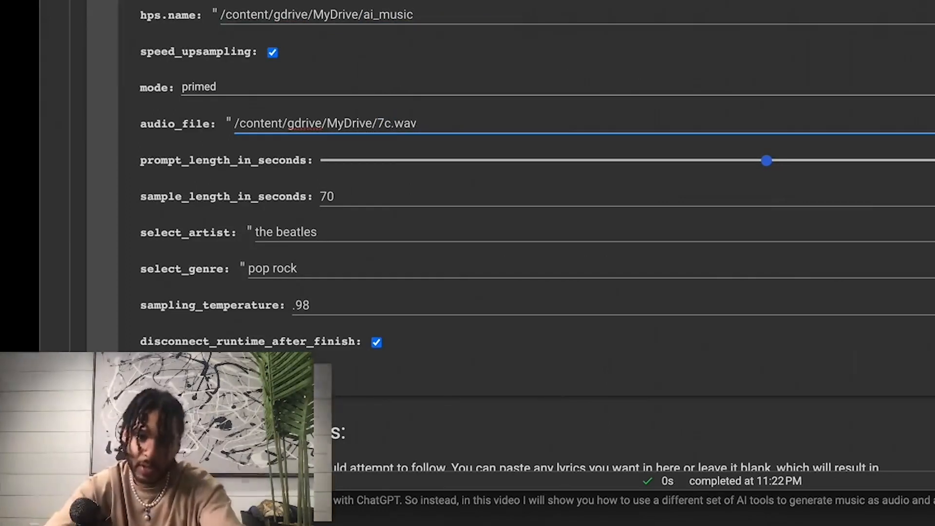
{"action": "left_click", "coordinate": [390, 124]}
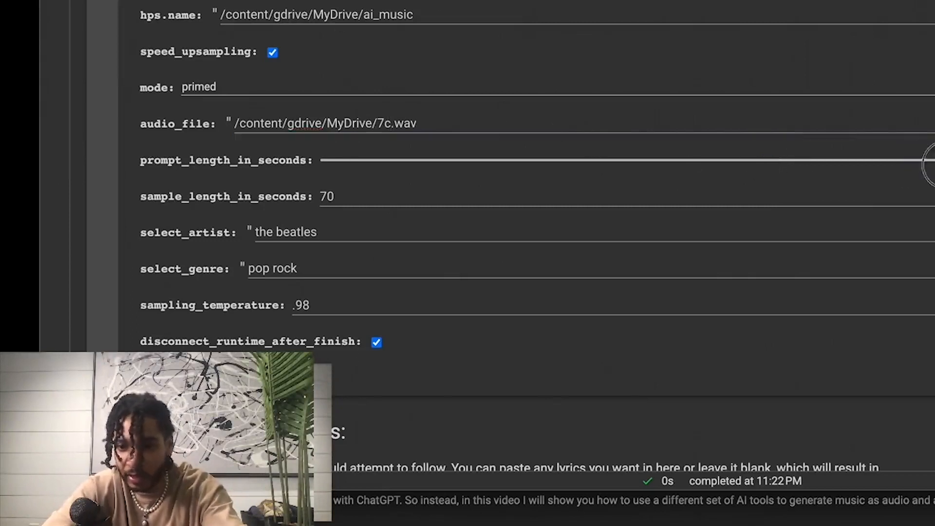
Step: Reduce prompt_length_in_seconds to about half using its slider
{"action": "left_click", "coordinate": [916, 160]}
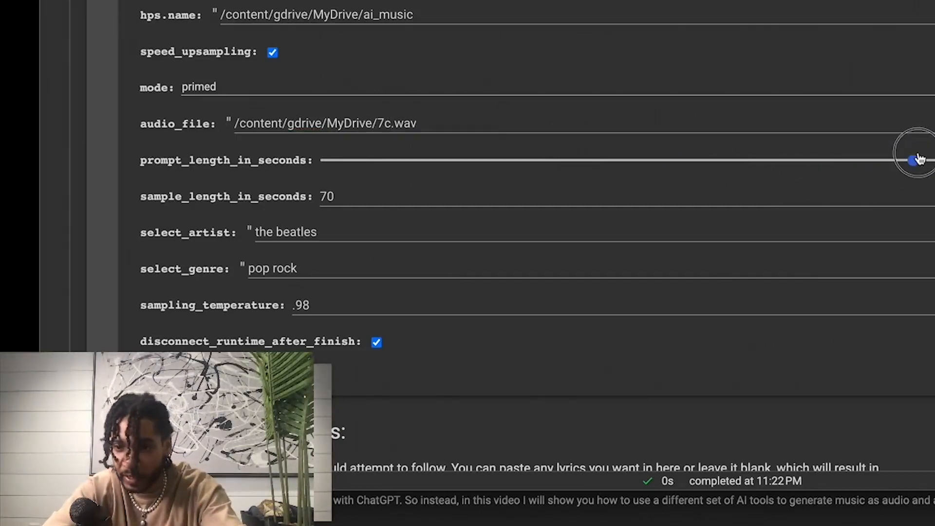
{"action": "left_click_drag", "start_coordinate": [913, 160], "coordinate": [571, 160]}
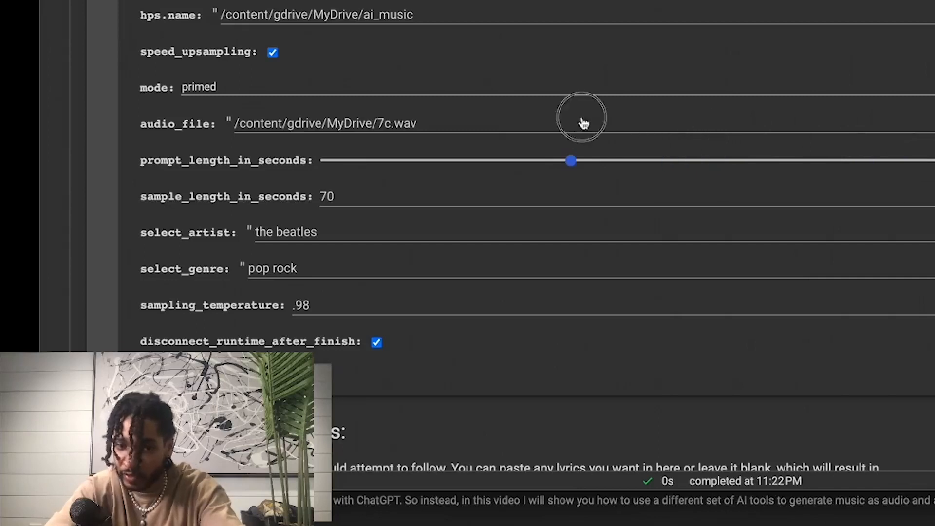
{"action": "left_click_drag", "start_coordinate": [571, 160], "coordinate": [633, 161]}
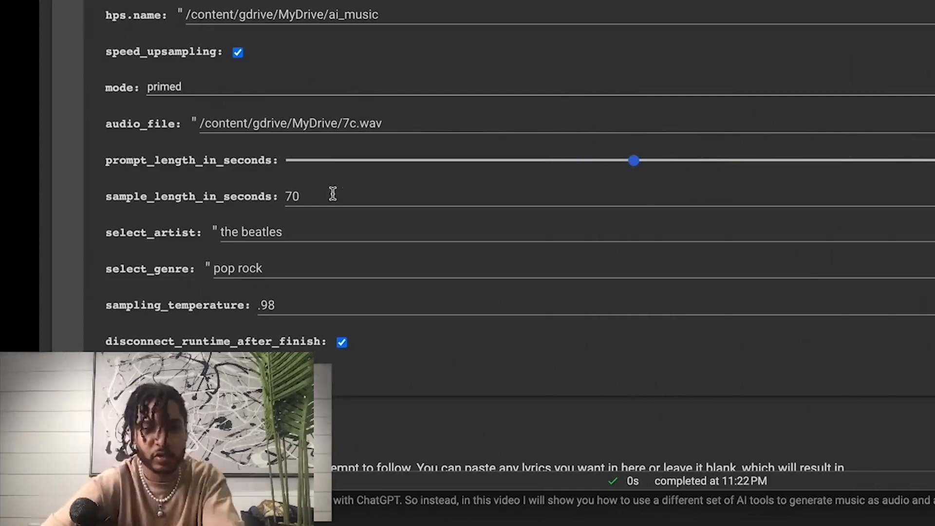
Step: Set sample length to 55 seconds, artist to rihanna and genre to folk
{"action": "double_click", "coordinate": [291, 196]}
{"action": "type", "text": "55"}
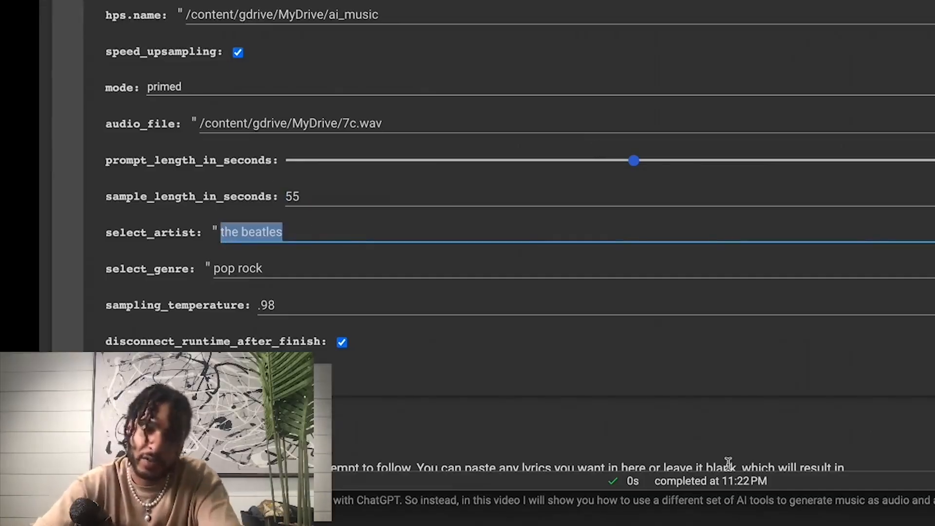
{"action": "type", "text": "rihanna"}
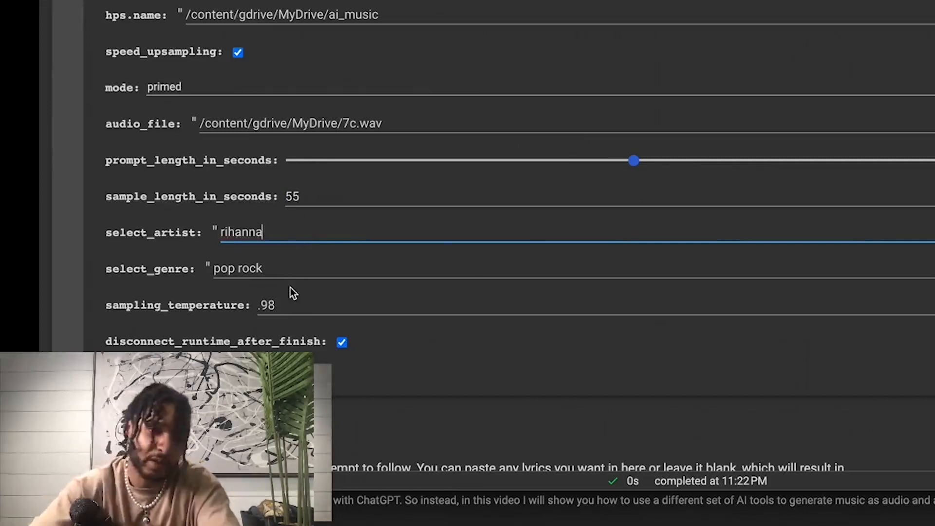
{"action": "double_click", "coordinate": [238, 268]}
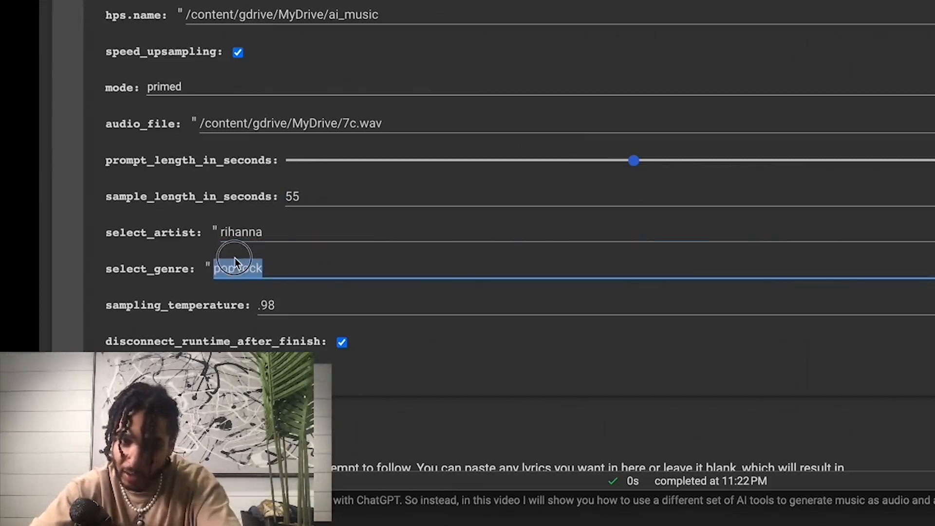
{"action": "type", "text": "folk"}
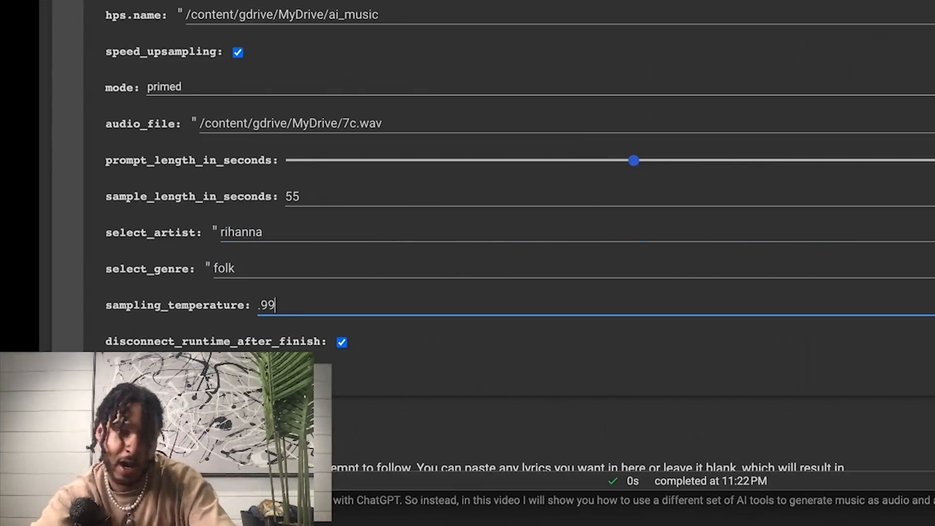
Step: Set the sampling temperature to .99
{"action": "scroll", "scroll_direction": "down", "scroll_amount": 3}
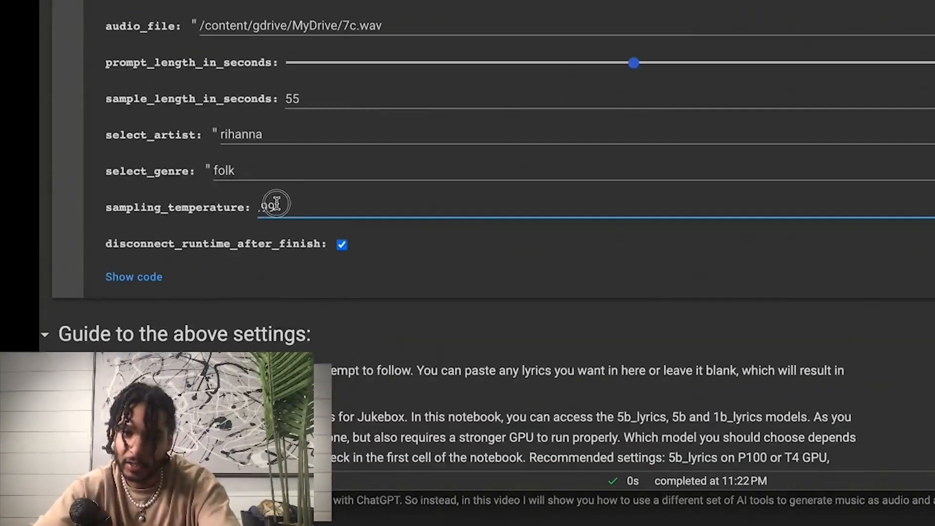
{"action": "type", "text": "1"}
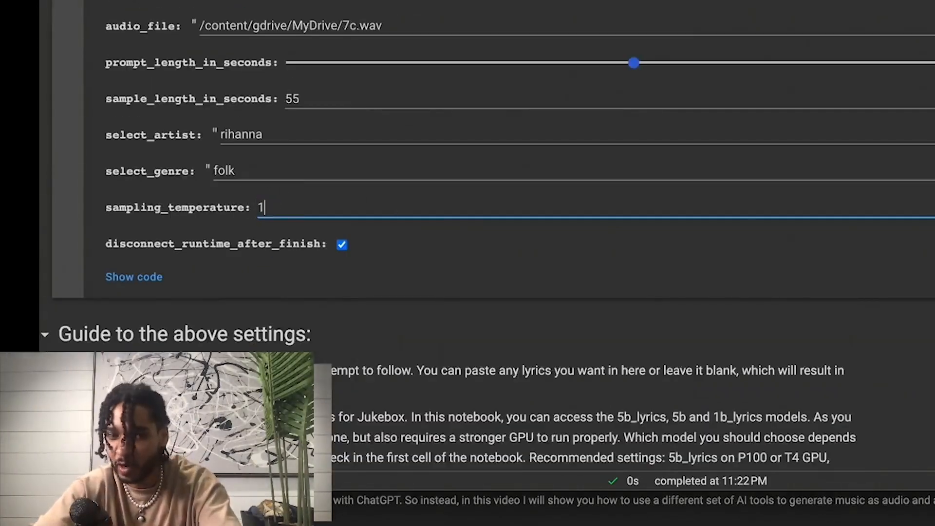
{"action": "mouse_move", "coordinate": [397, 205]}
{"action": "type", "text": "."}
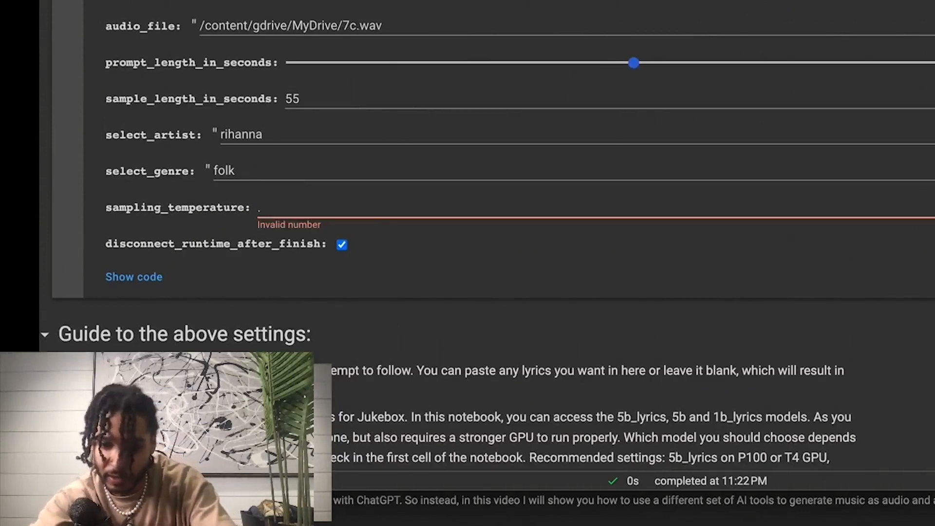
{"action": "type", "text": "80"}
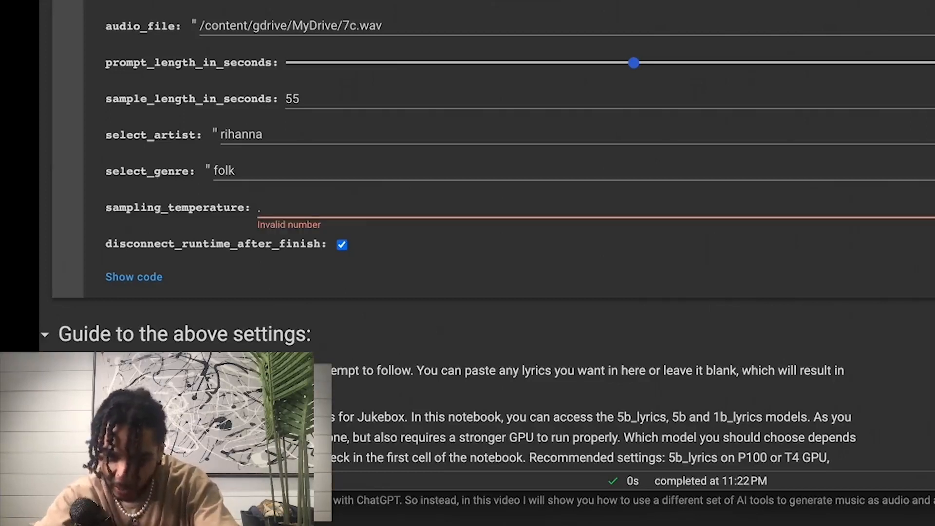
{"action": "type", "text": "99"}
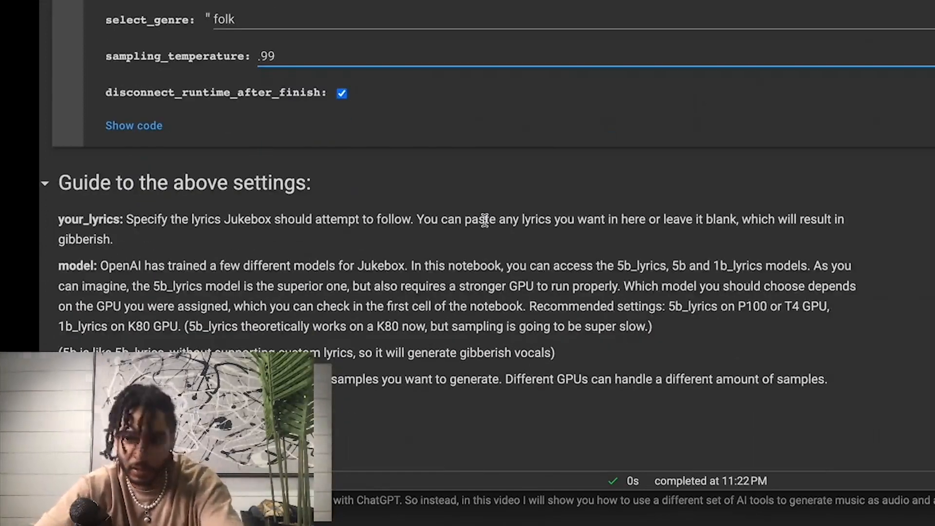
{"action": "scroll", "scroll_direction": "down", "scroll_amount": 3}
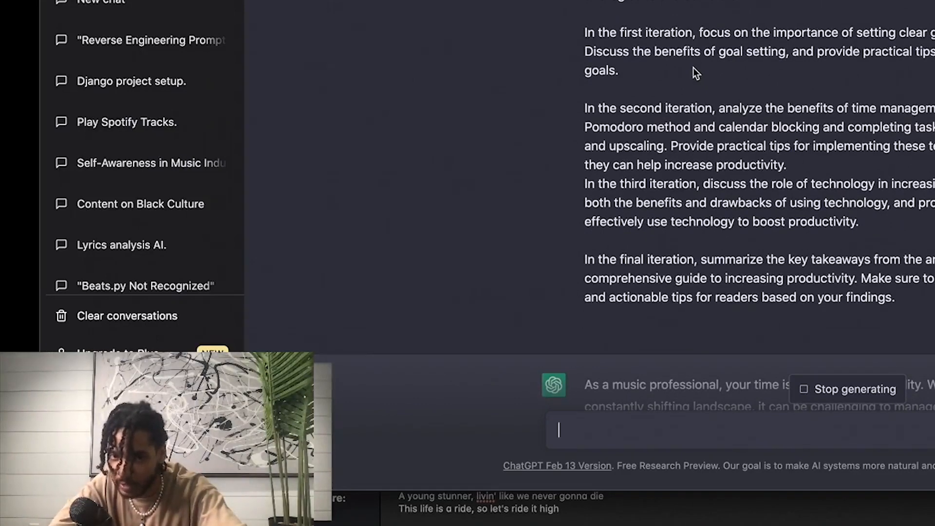
Step: Wait for ChatGPT to finish the productivity answer for music professionals
{"action": "scroll", "scroll_direction": "down", "scroll_amount": 3}
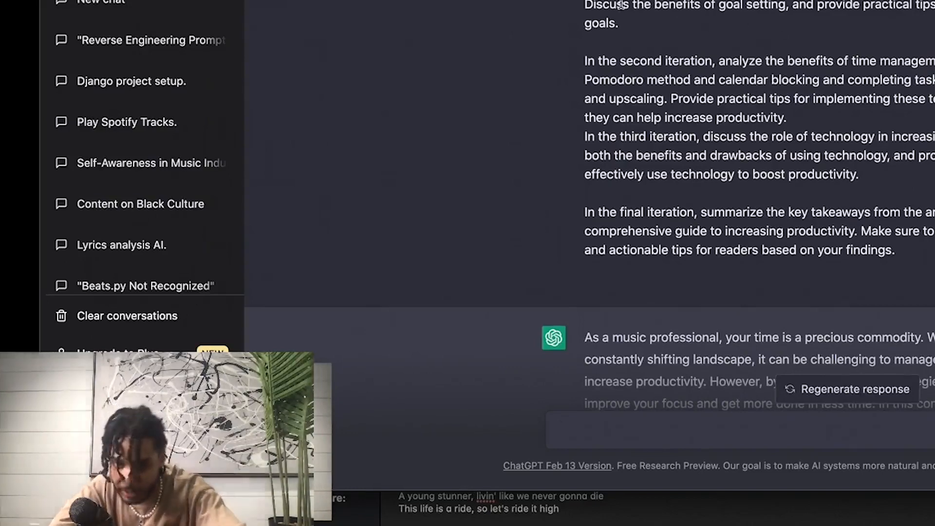
Step: Read through the productivity answer and highlight the time management techniques paragraph
{"action": "scroll", "scroll_direction": "down", "scroll_amount": 3}
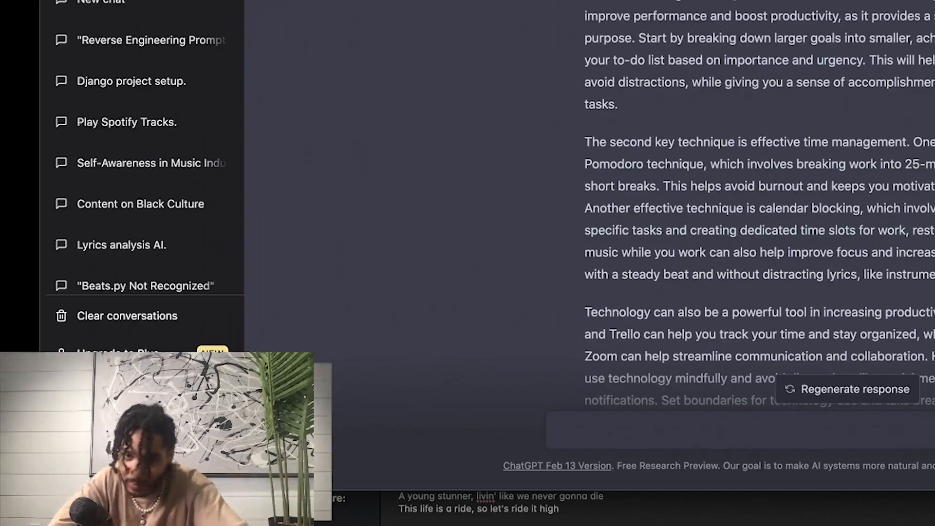
{"action": "scroll", "scroll_direction": "down", "scroll_amount": 3}
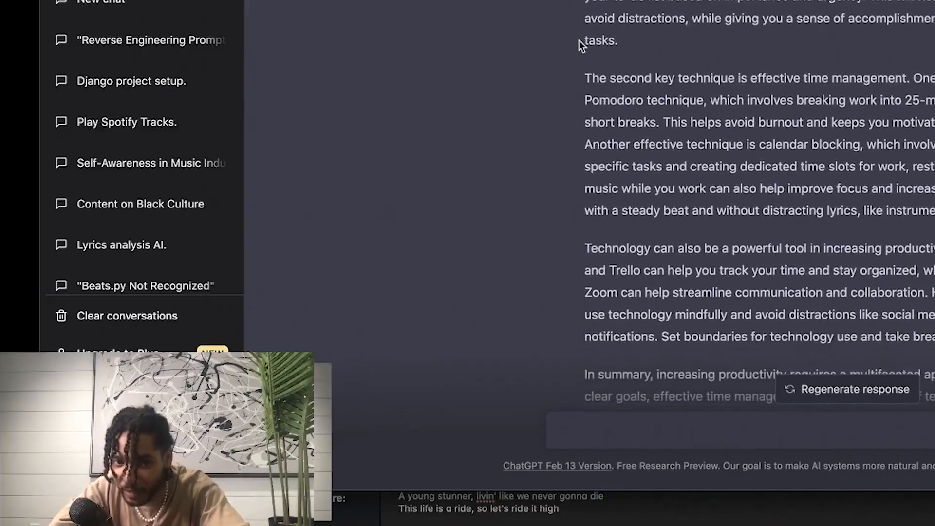
{"action": "left_click_drag", "start_coordinate": [586, 75], "coordinate": [707, 141]}
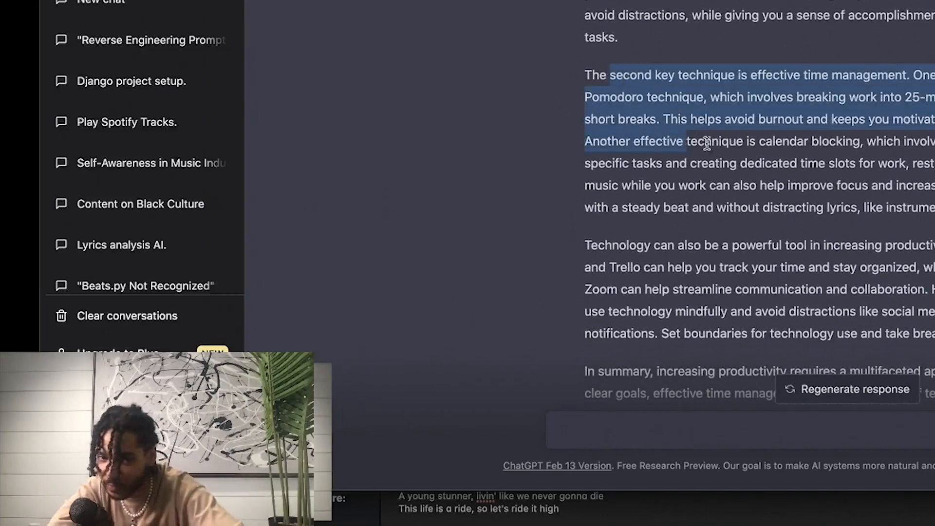
{"action": "mouse_move", "coordinate": [677, 122]}
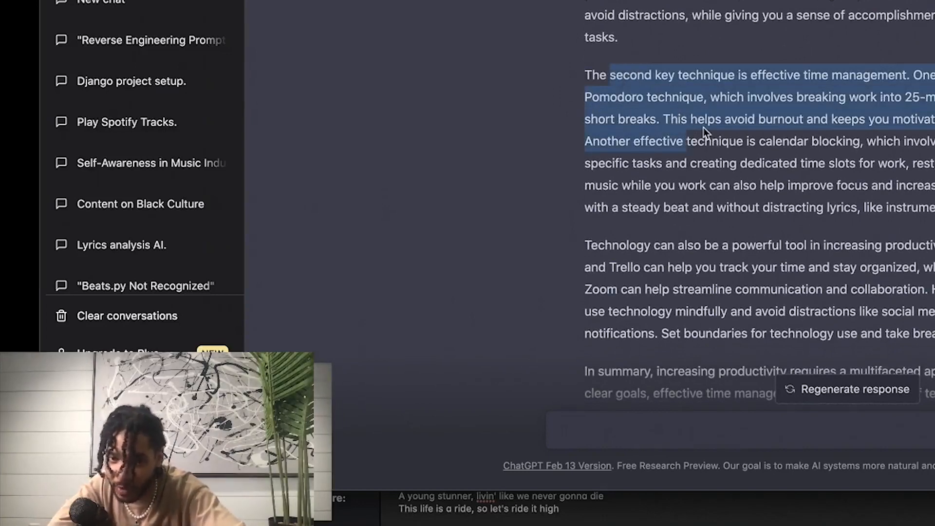
{"action": "mouse_move", "coordinate": [927, 93]}
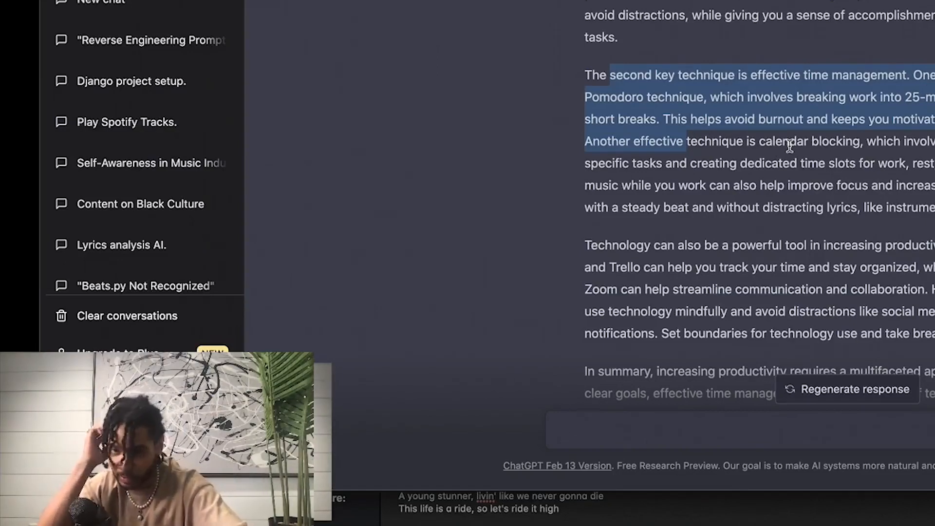
{"action": "scroll", "scroll_direction": "down", "scroll_amount": 3}
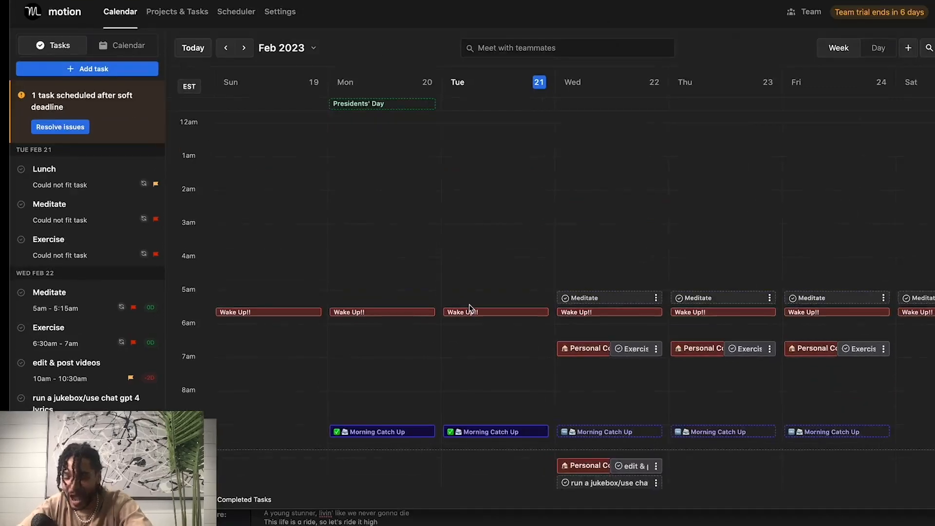
Step: Resolve the past-deadline issue by sending the edit & post videos task to the backlog
{"action": "scroll", "scroll_direction": "down", "scroll_amount": 3}
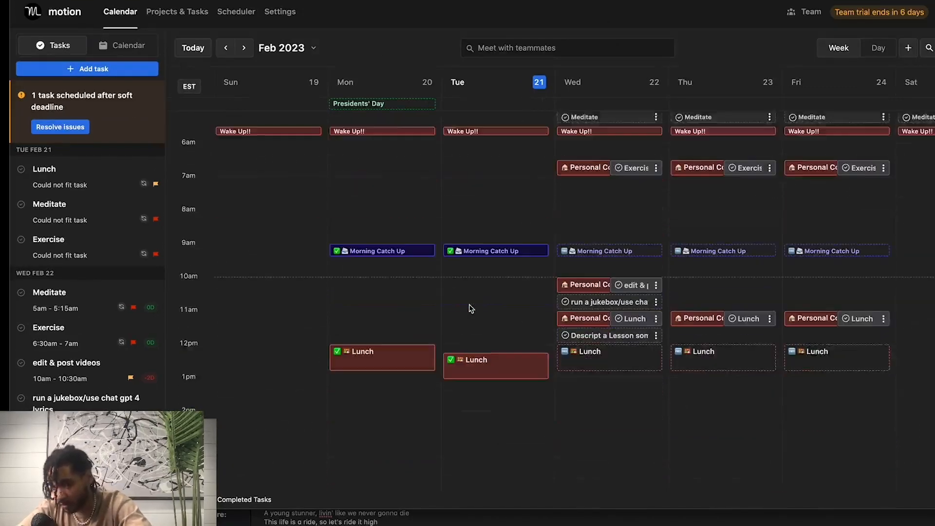
{"action": "scroll", "scroll_direction": "down", "scroll_amount": 3}
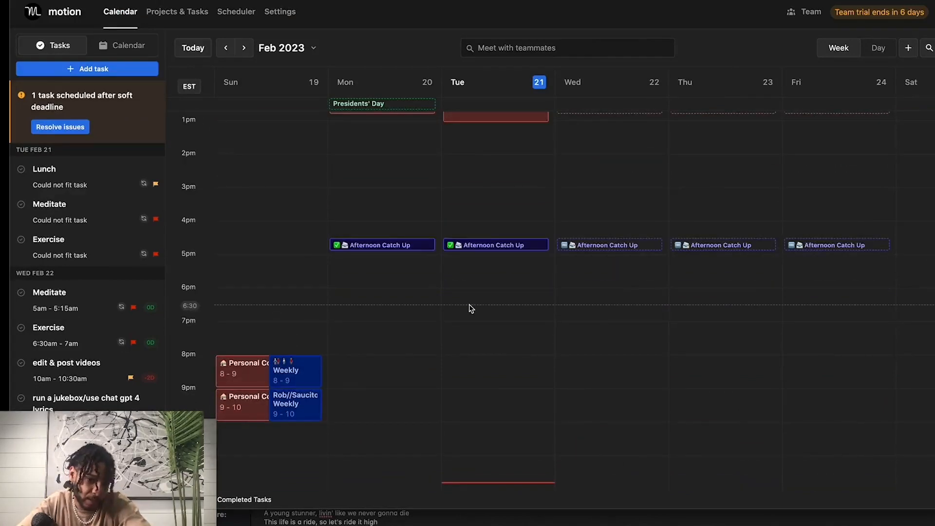
{"action": "left_click", "coordinate": [59, 127]}
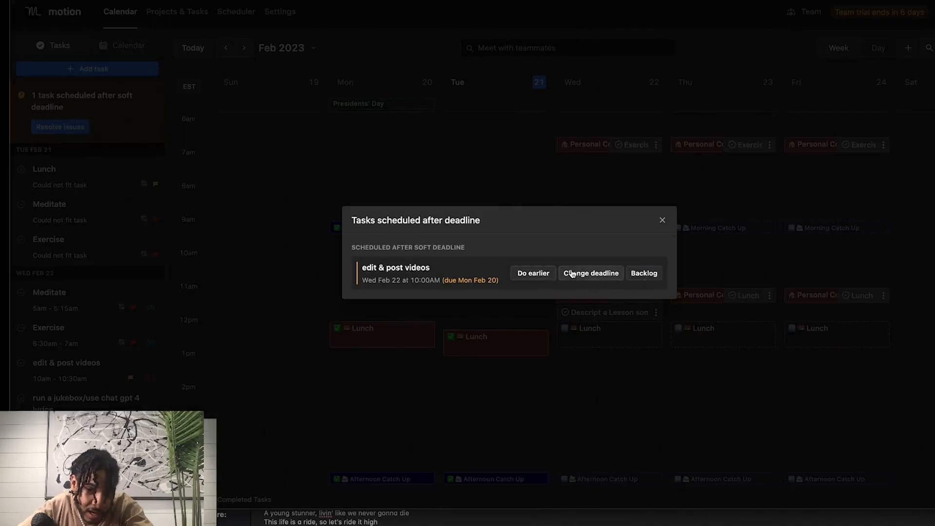
{"action": "mouse_move", "coordinate": [644, 273]}
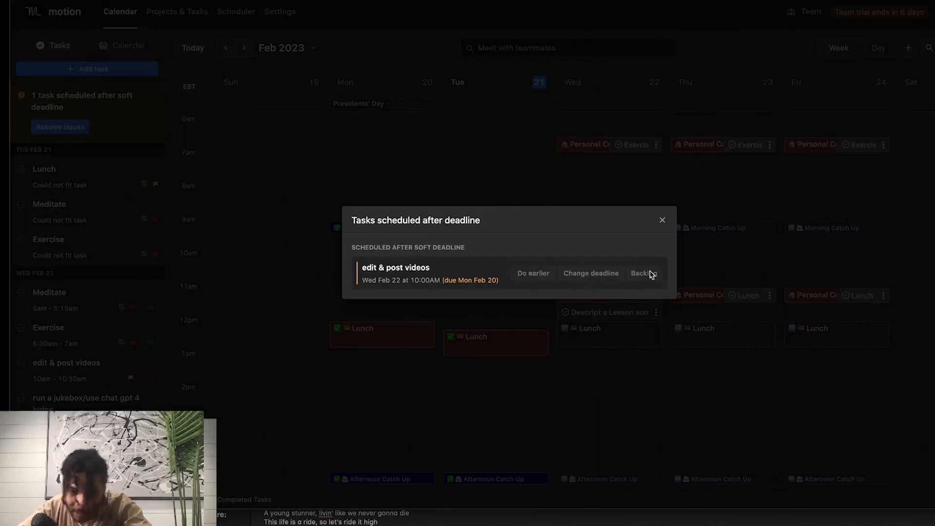
{"action": "left_click", "coordinate": [643, 273]}
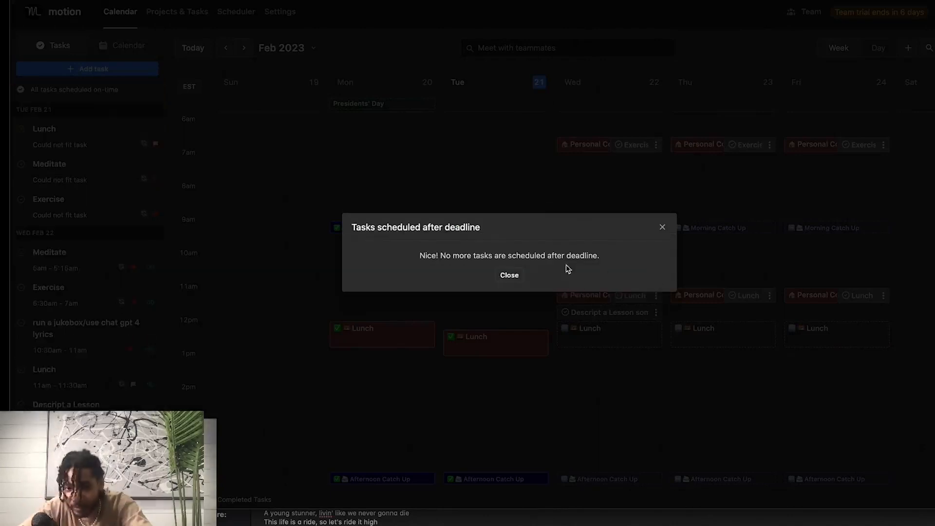
{"action": "left_click", "coordinate": [508, 275]}
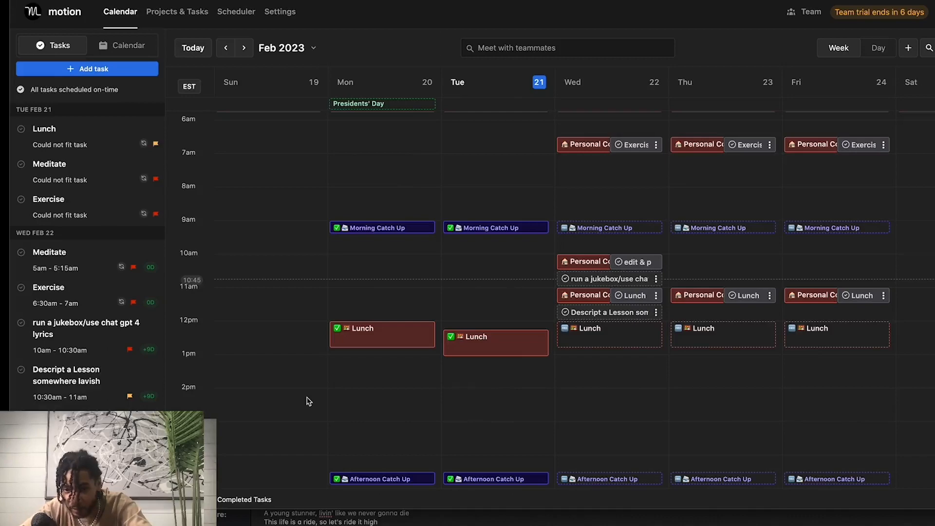
Step: Scroll through the Motion week view to review the scheduled tasks
{"action": "scroll", "scroll_direction": "down", "scroll_amount": 3}
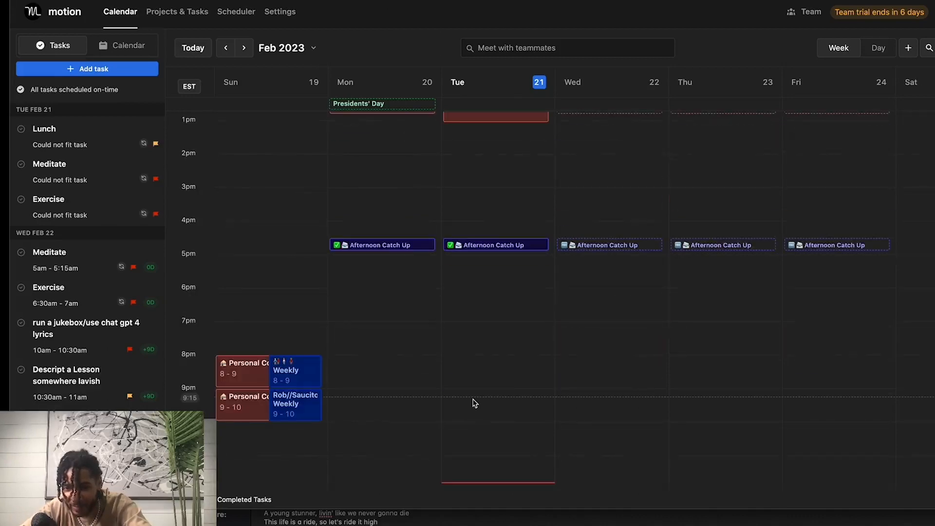
{"action": "scroll", "scroll_direction": "up", "scroll_amount": 3}
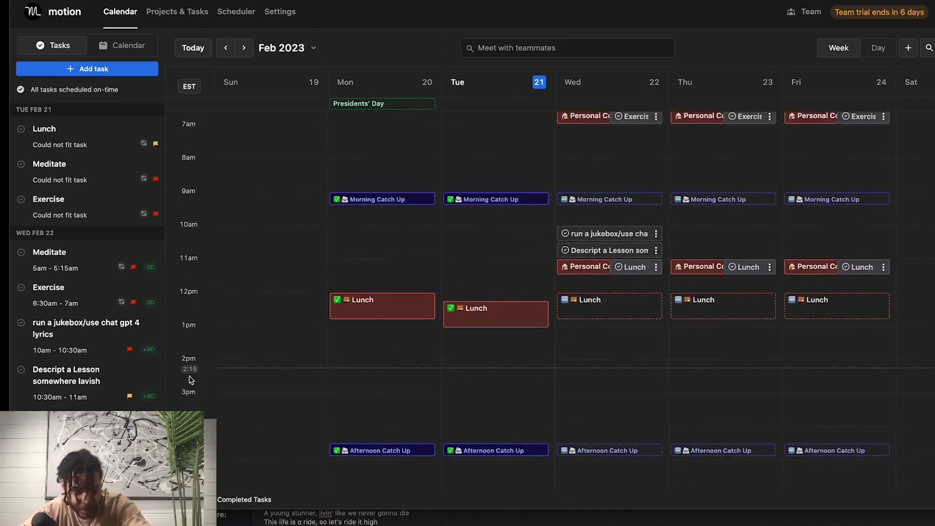
{"action": "scroll", "scroll_direction": "down", "scroll_amount": 3}
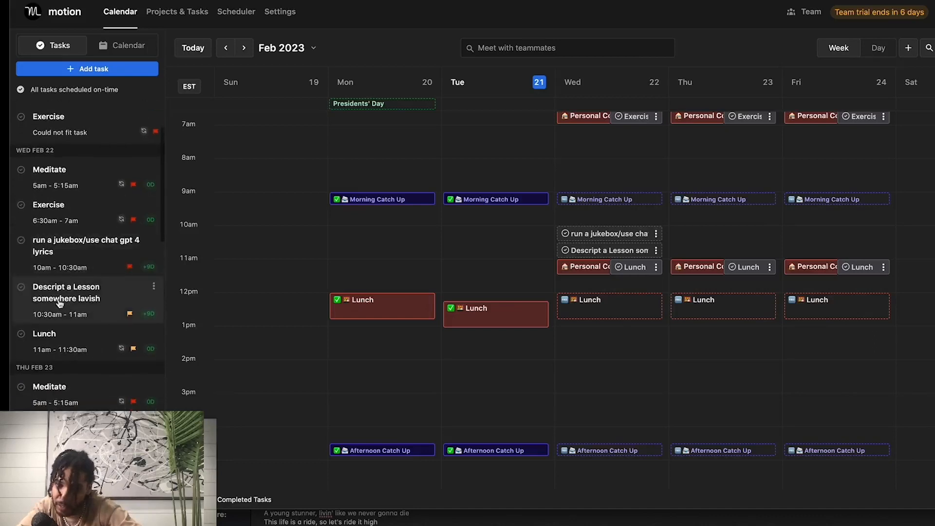
{"action": "scroll", "scroll_direction": "down", "scroll_amount": 3}
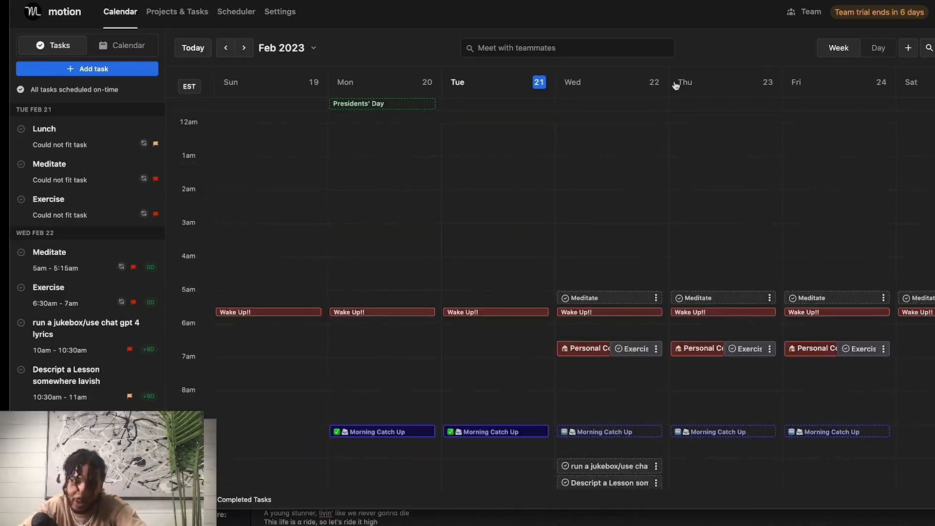
{"action": "mouse_move", "coordinate": [675, 86]}
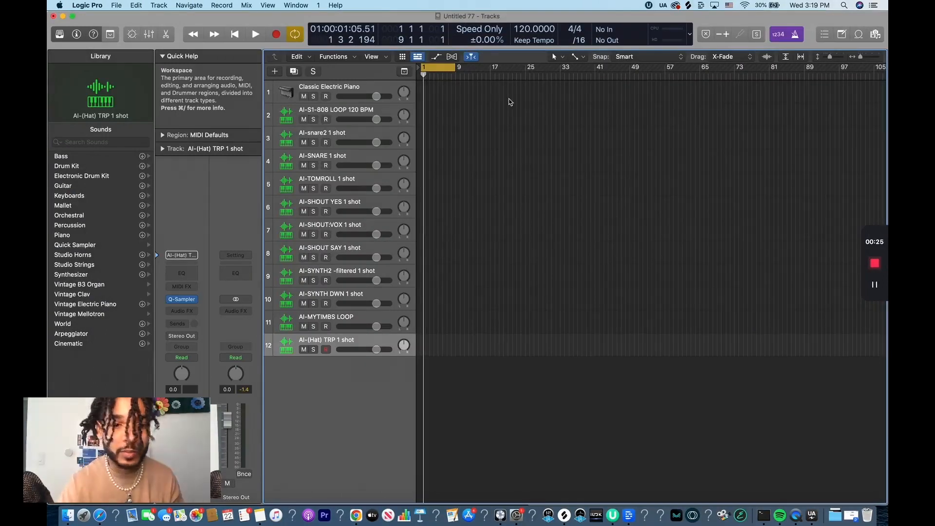
{"action": "mouse_move", "coordinate": [332, 113]}
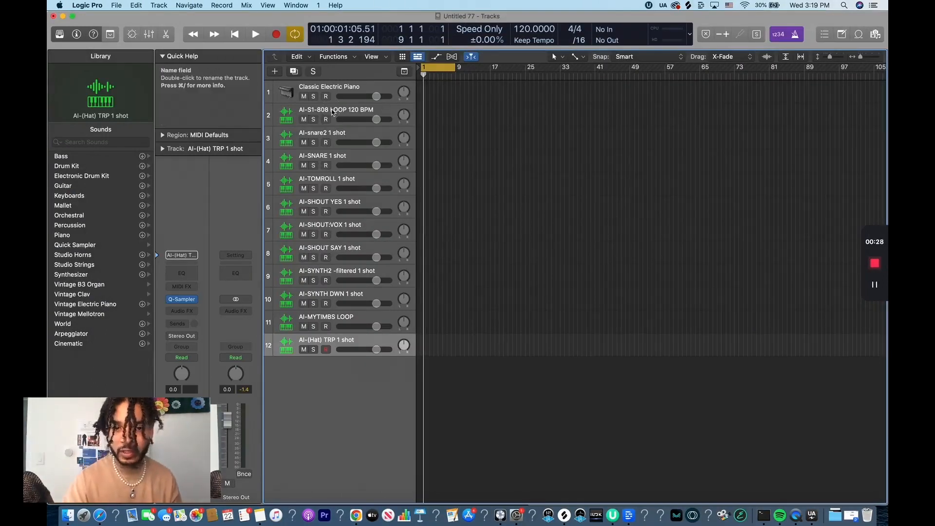
Step: Select the 808 loop track in the Logic Pro arrangement
{"action": "left_click", "coordinate": [337, 115]}
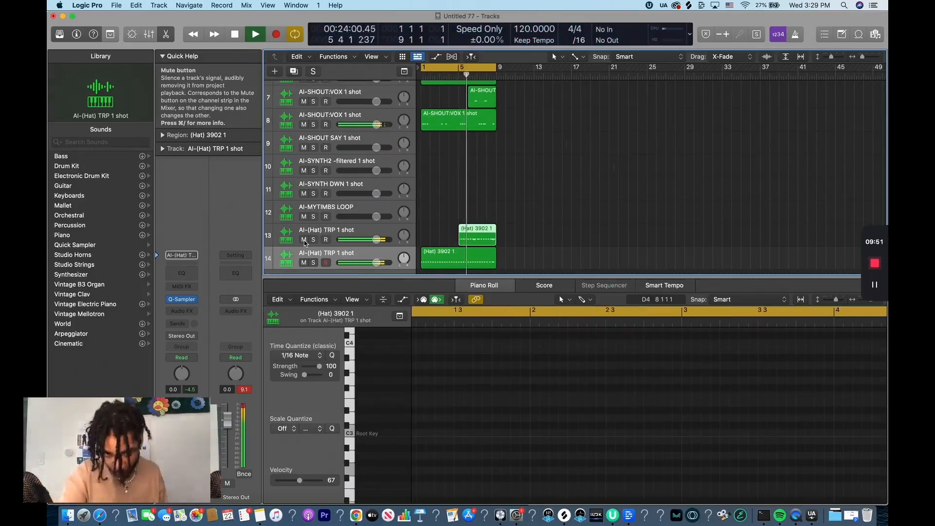
Step: Insert a Distortion > Overdrive effect on the AI 808 channel strip and adjust its drive settings
{"action": "left_click_drag", "start_coordinate": [361, 239], "coordinate": [373, 240]}
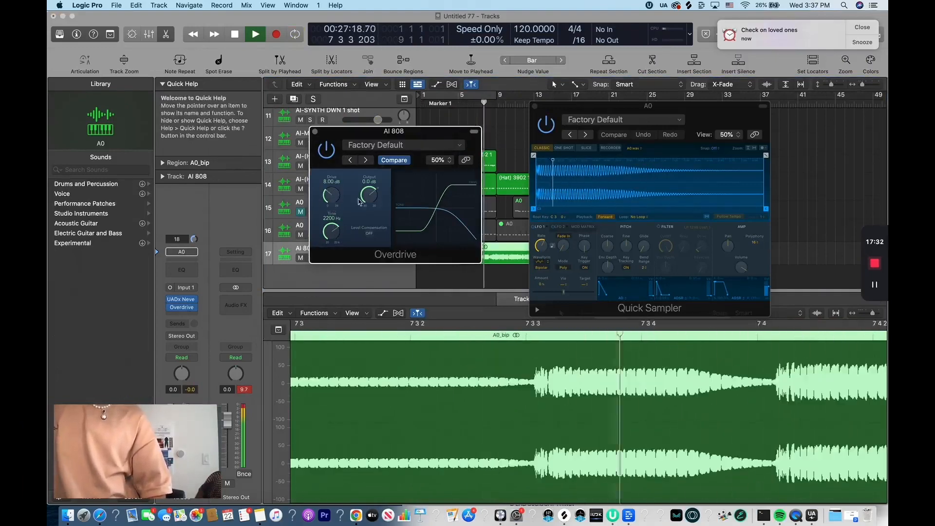
{"action": "left_click_drag", "start_coordinate": [368, 195], "coordinate": [368, 203]}
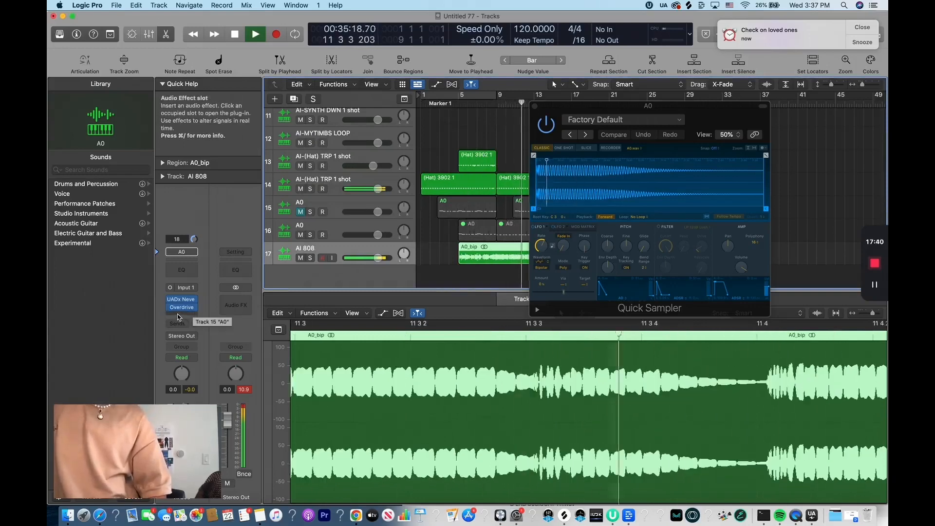
{"action": "left_click", "coordinate": [182, 304]}
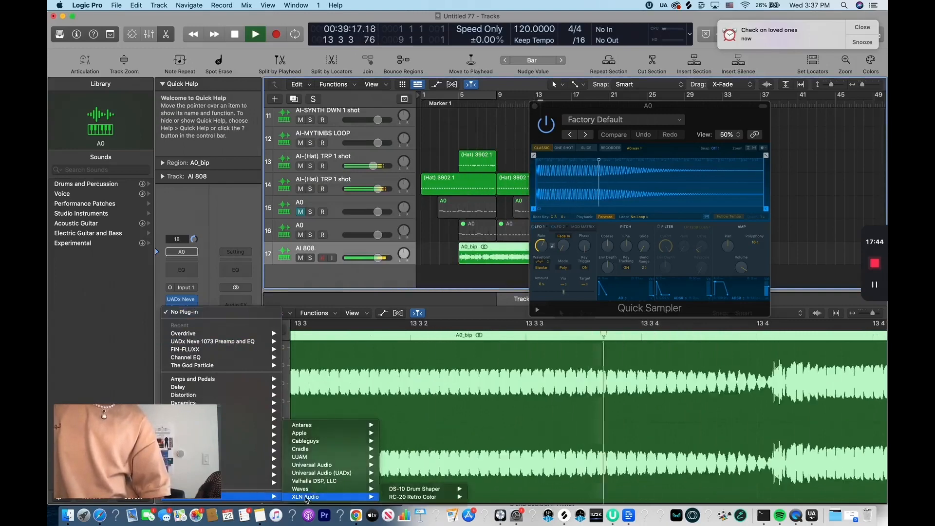
{"action": "mouse_move", "coordinate": [300, 489]}
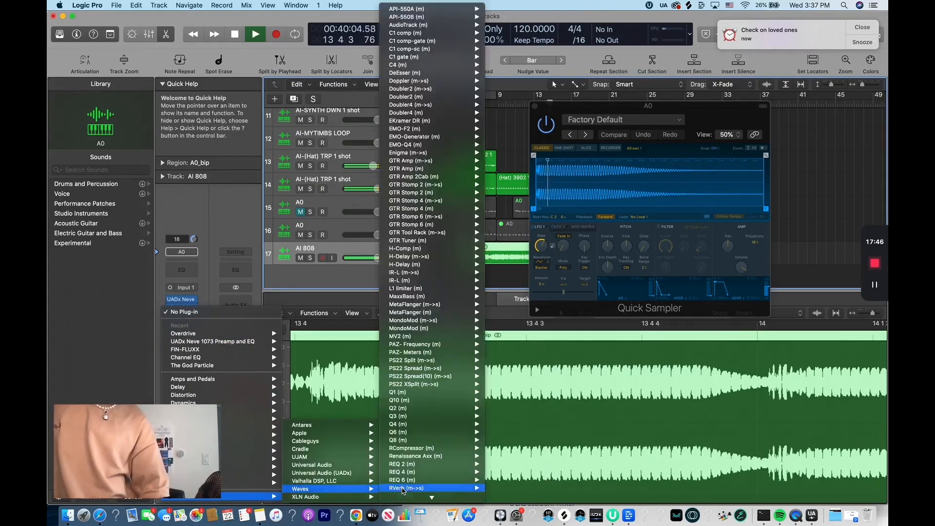
{"action": "mouse_move", "coordinate": [411, 448]}
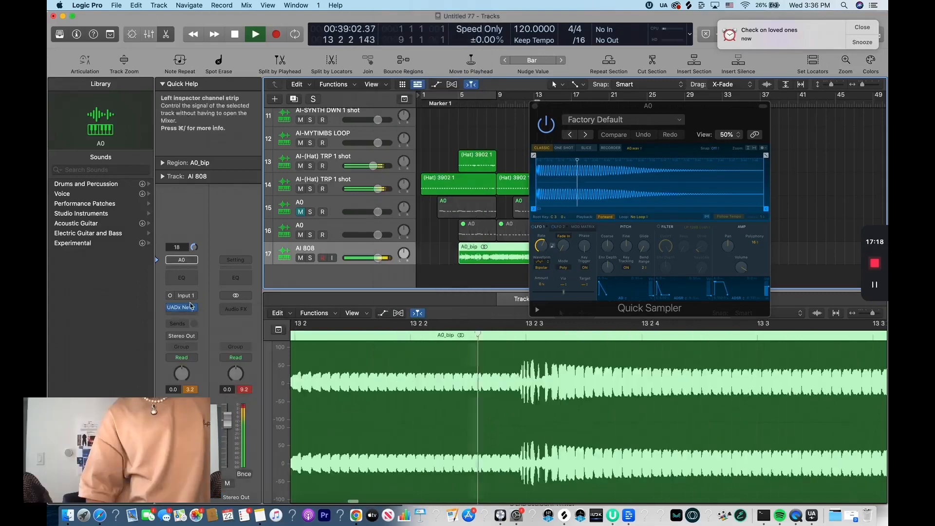
{"action": "left_click", "coordinate": [181, 307]}
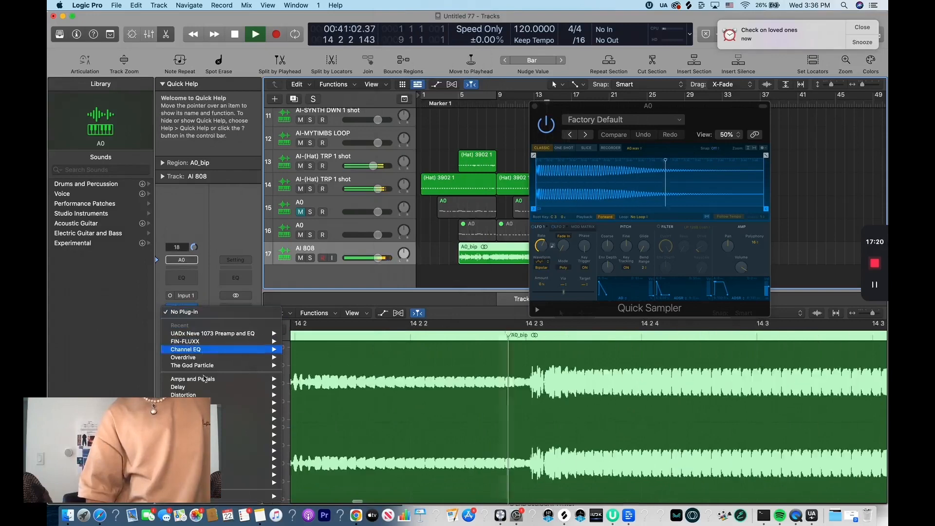
{"action": "mouse_move", "coordinate": [183, 395]}
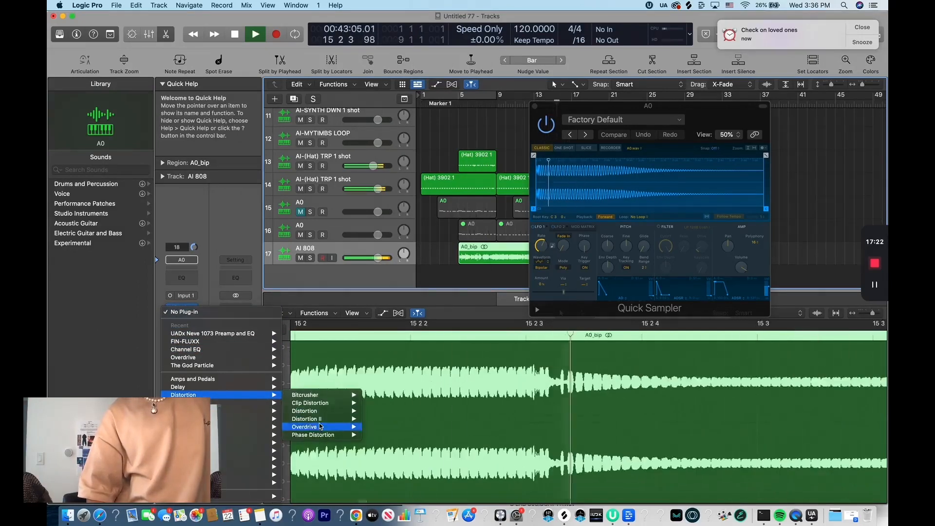
{"action": "left_click", "coordinate": [305, 427]}
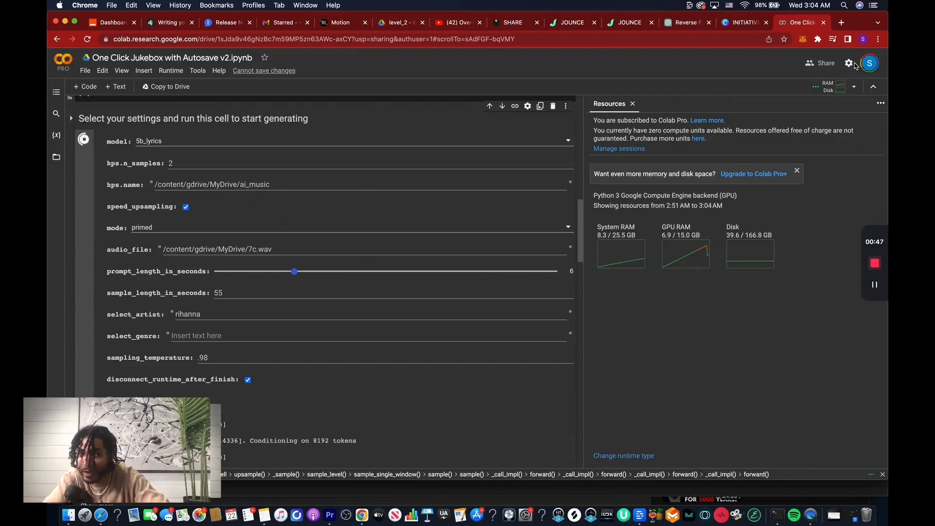
{"action": "mouse_move", "coordinate": [703, 165]}
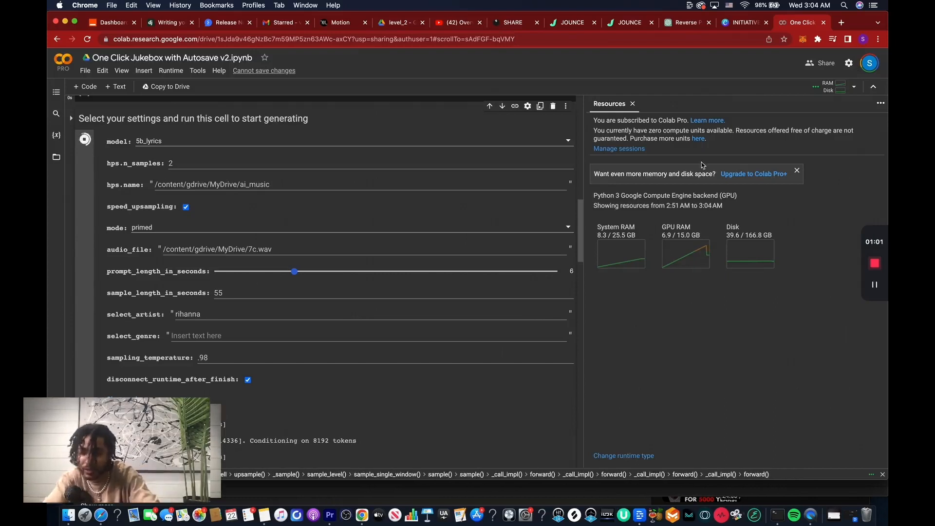